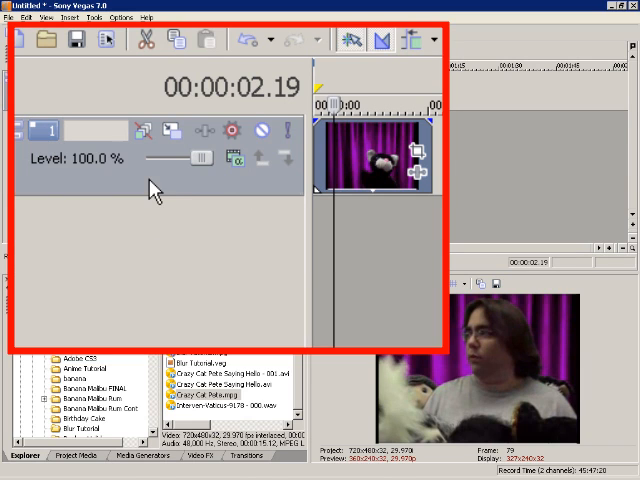
- Insert a new empty video track above the cat puppet clip's track
right_click(150, 190)
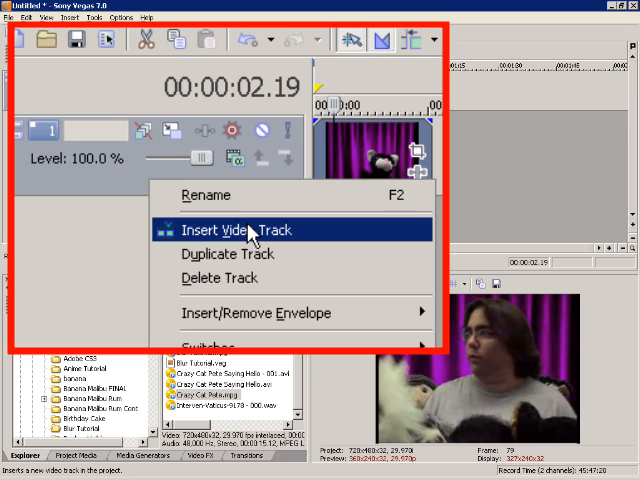
click(236, 229)
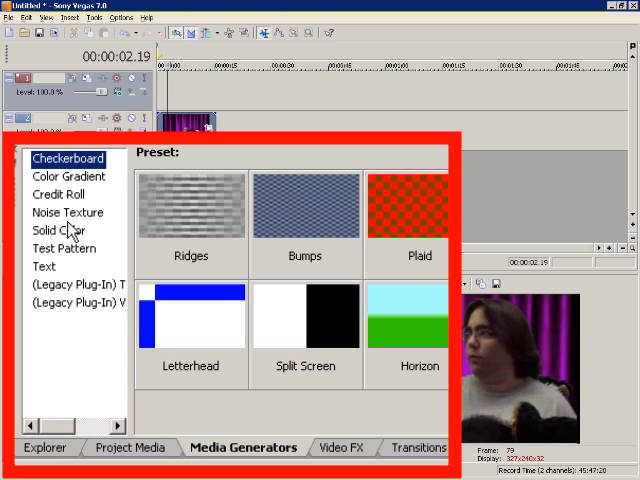
- Place a black Solid Color generator clip on the top track, stretched to the puppet clip's length
click(58, 230)
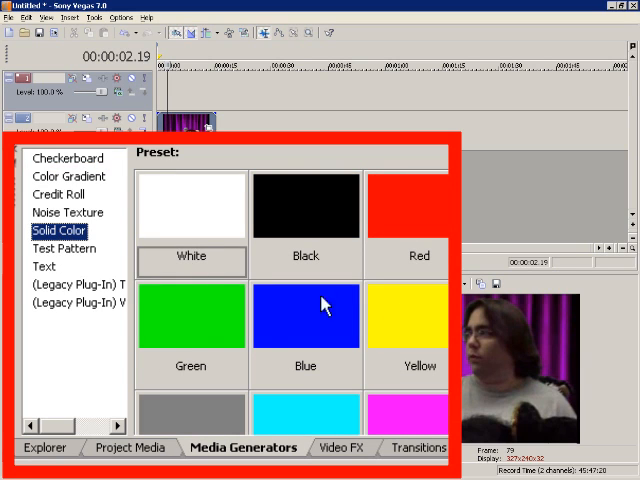
click(305, 207)
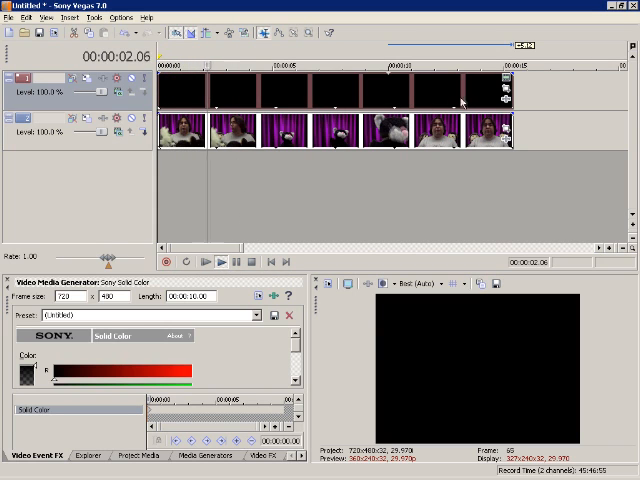
click(208, 261)
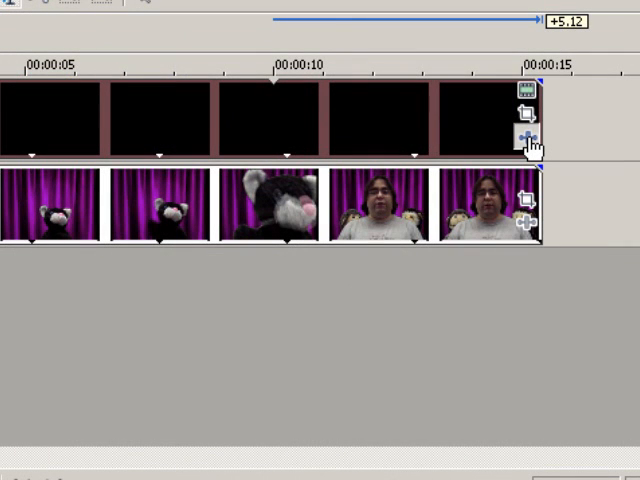
- Add Sony Cookie Cutter to the black clip's effect chain and confirm
click(524, 137)
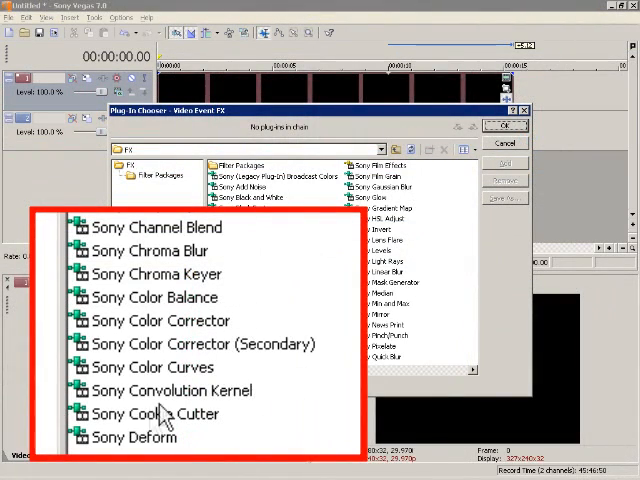
click(160, 414)
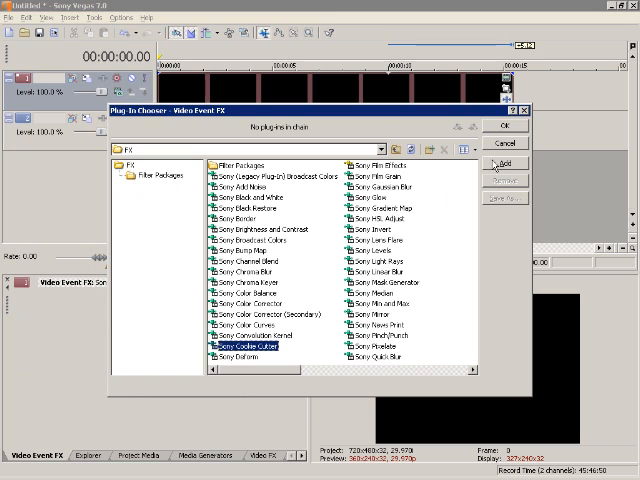
click(508, 164)
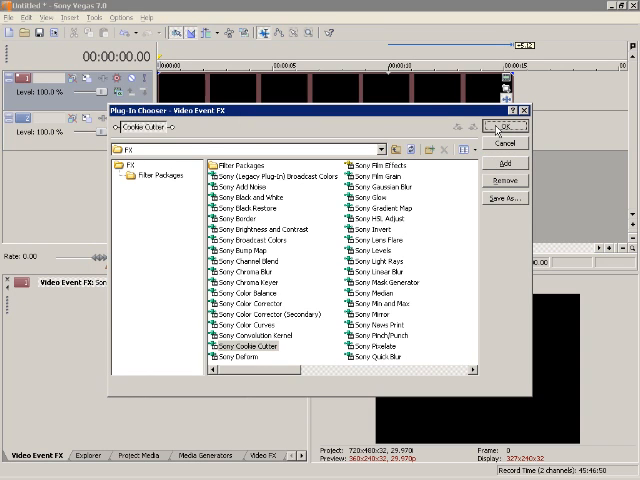
click(508, 127)
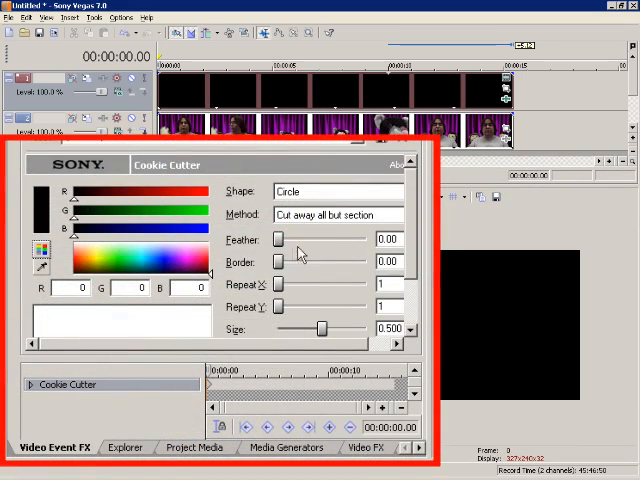
- Give the Cookie Cutter a yellow border and shrink the circle size
drag(278, 261, 288, 261)
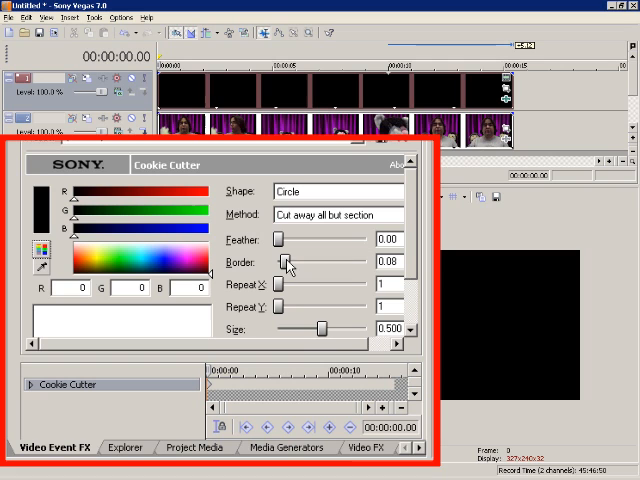
click(98, 268)
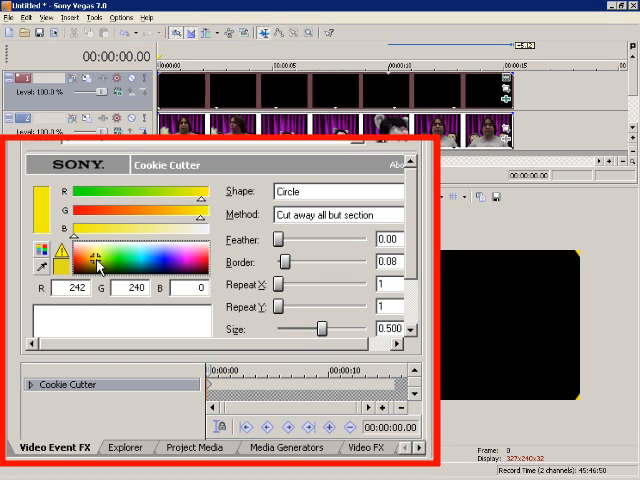
mouse_move(323, 332)
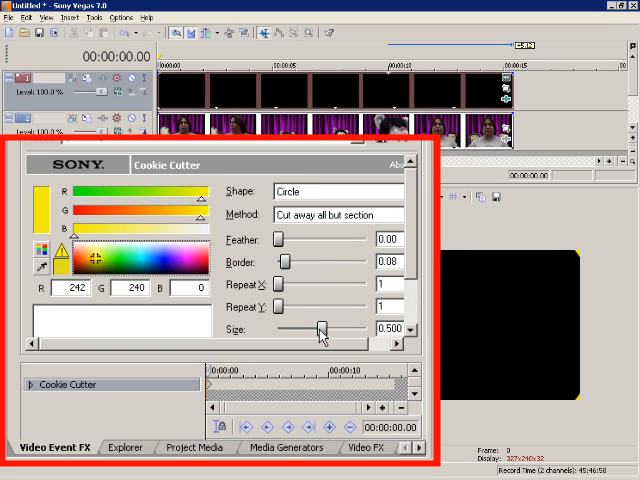
drag(320, 328, 300, 328)
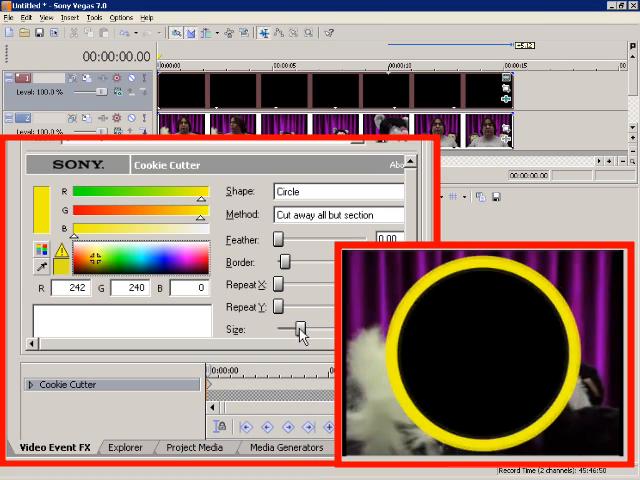
drag(298, 328, 288, 328)
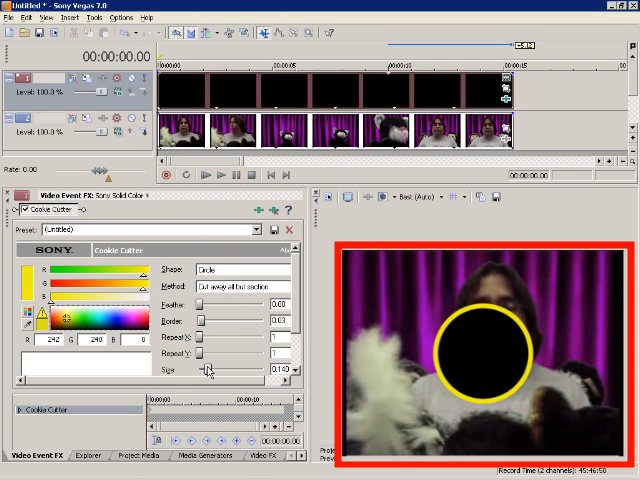
drag(210, 370, 205, 370)
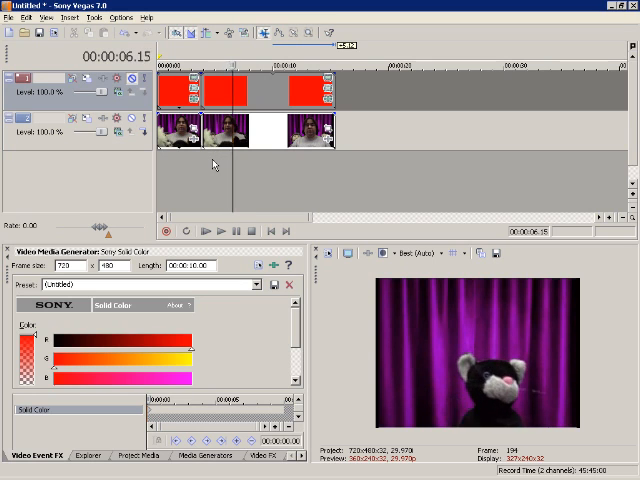
- Change the Solid Color generator clip's colour to red
click(211, 230)
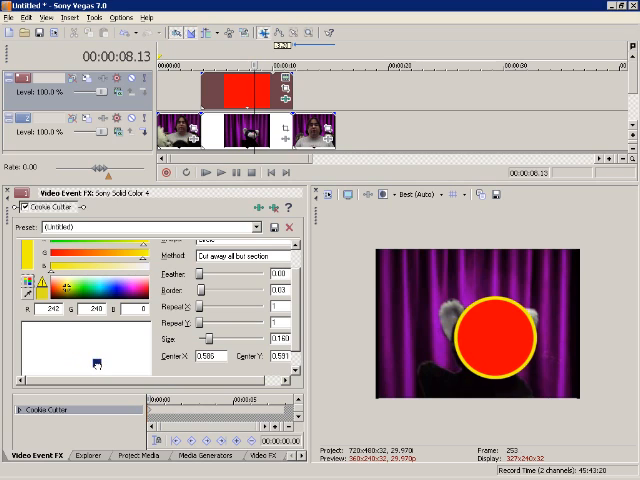
- Nudge the Cookie Cutter centre point so the circle covers the puppet's head
drag(93, 363, 93, 360)
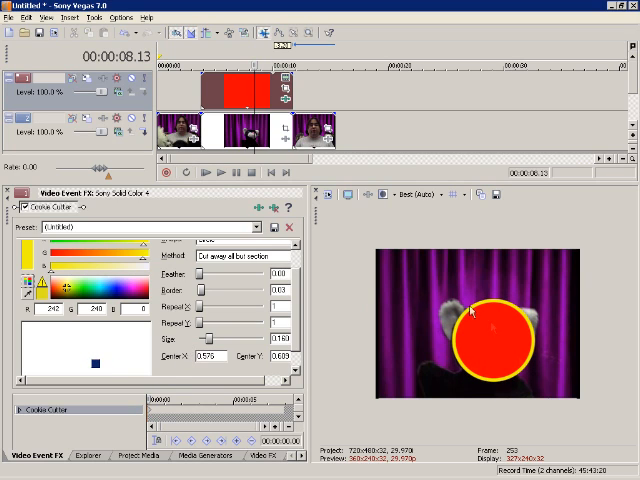
mouse_move(413, 312)
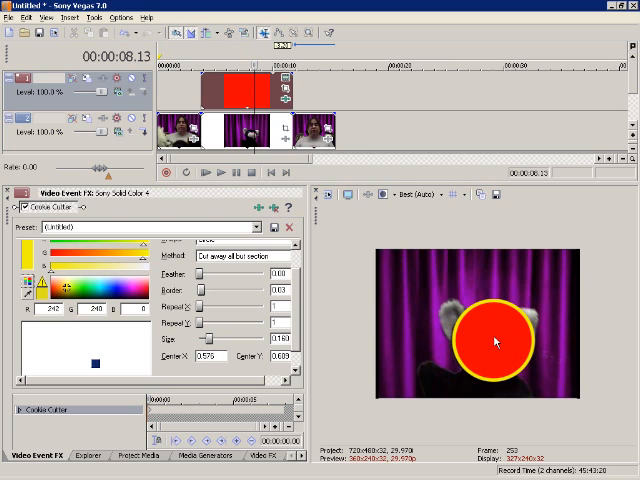
mouse_move(507, 264)
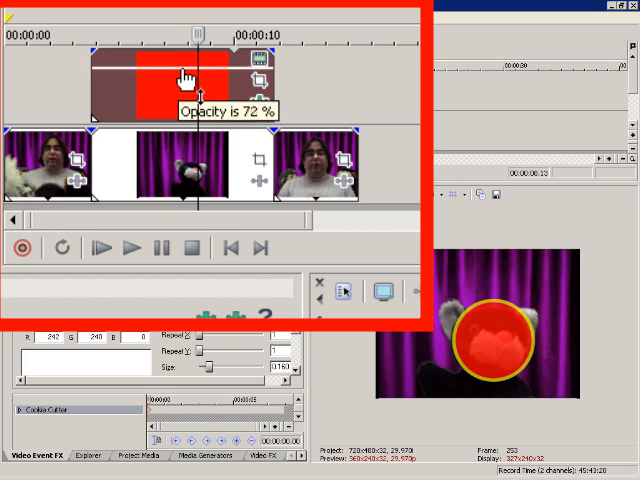
drag(185, 78, 185, 90)
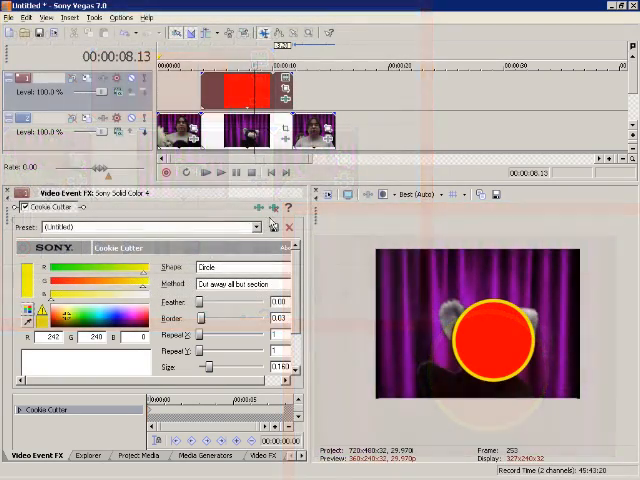
- Add Sony Gaussian Blur after Cookie Cutter on the red circle clip
click(256, 207)
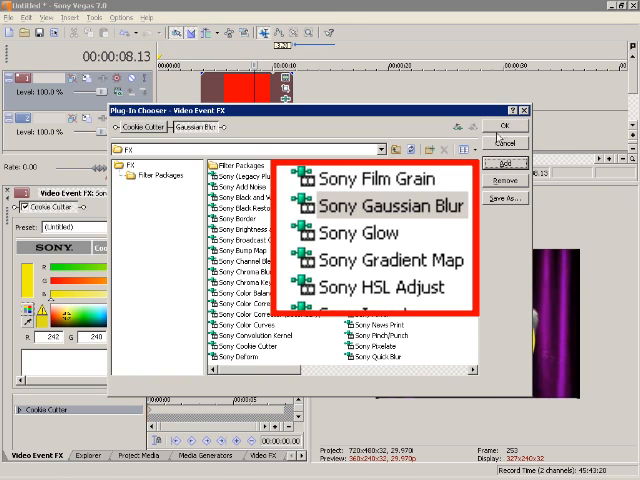
click(522, 111)
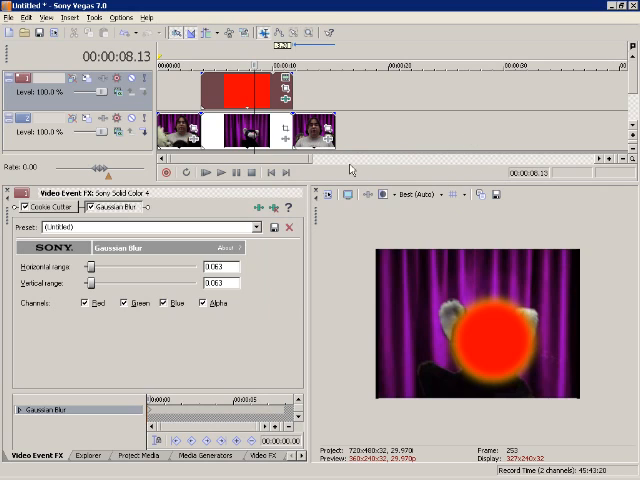
mouse_move(385, 256)
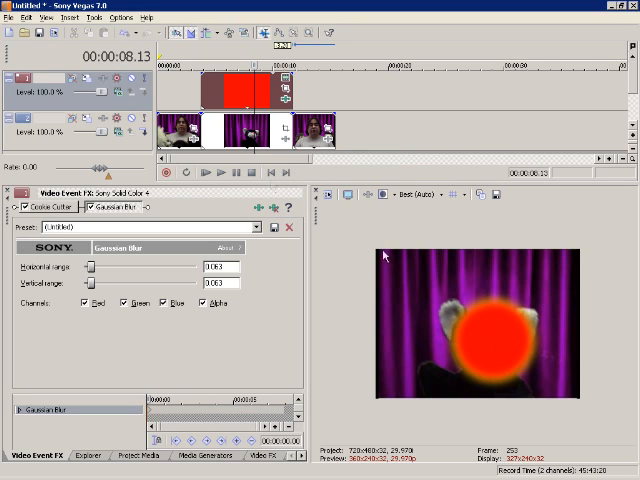
mouse_move(466, 288)
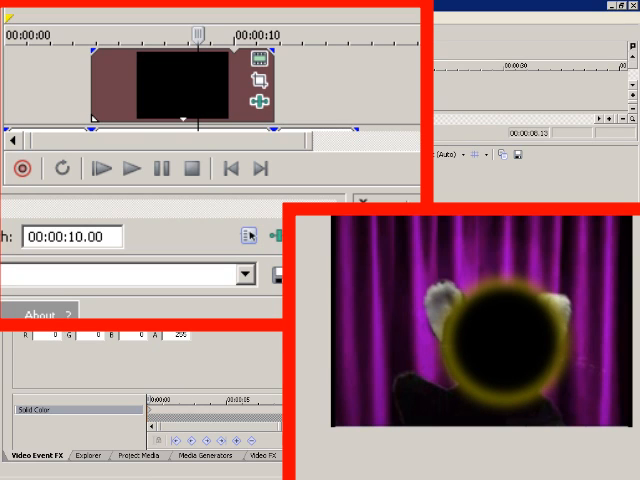
- Set the Solid Color generator colour to black (R 0, G 0, B 0)
click(163, 168)
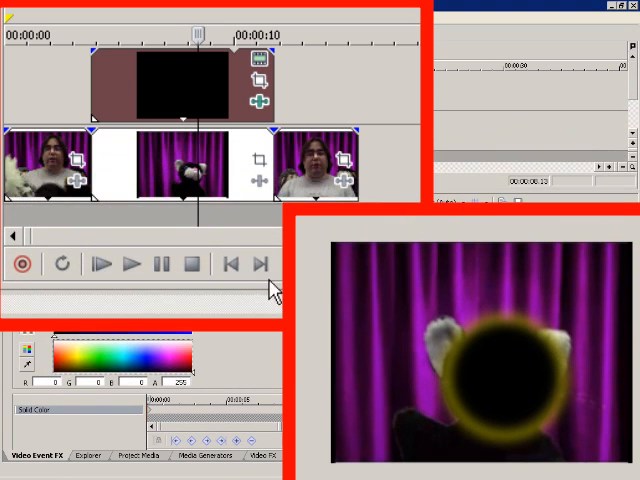
mouse_move(222, 135)
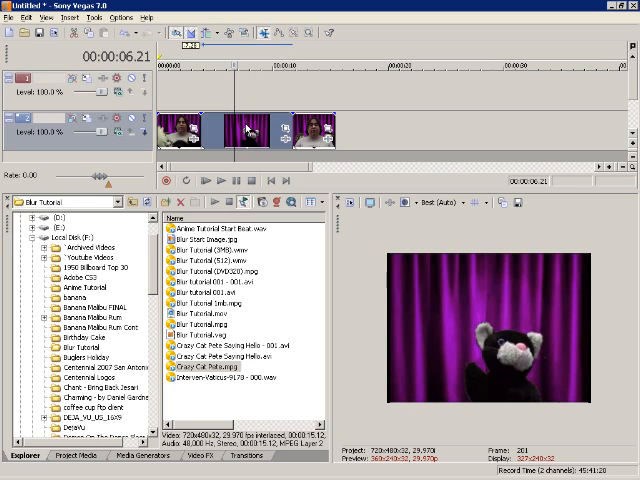
- Bring up the cat puppet clip's context menu to copy it
right_click(248, 130)
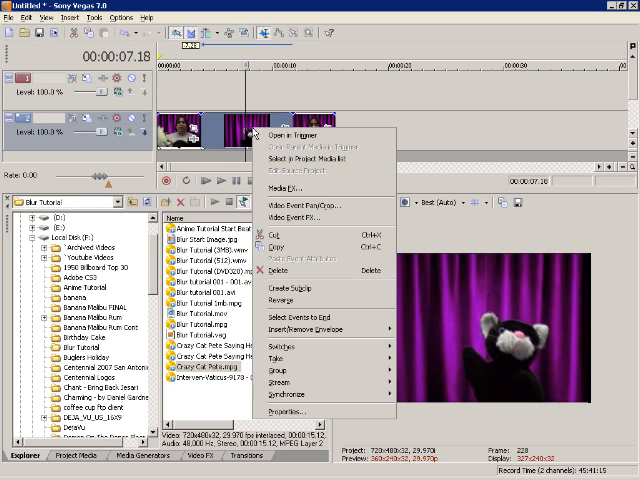
mouse_move(316, 145)
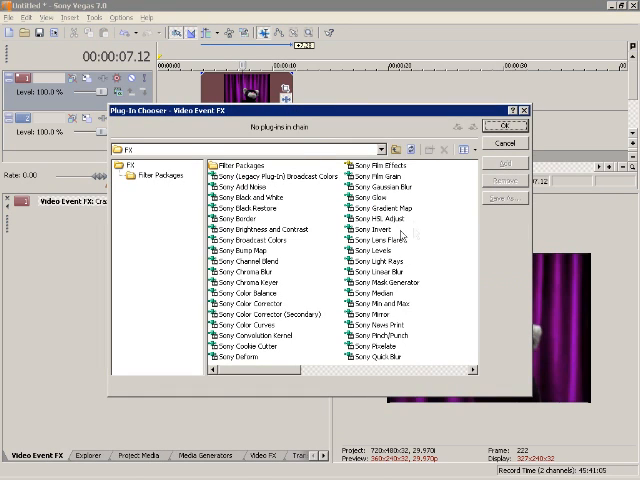
- Add Sony Gaussian Blur to the copied clip, raising the blur range to about 0.25
click(380, 186)
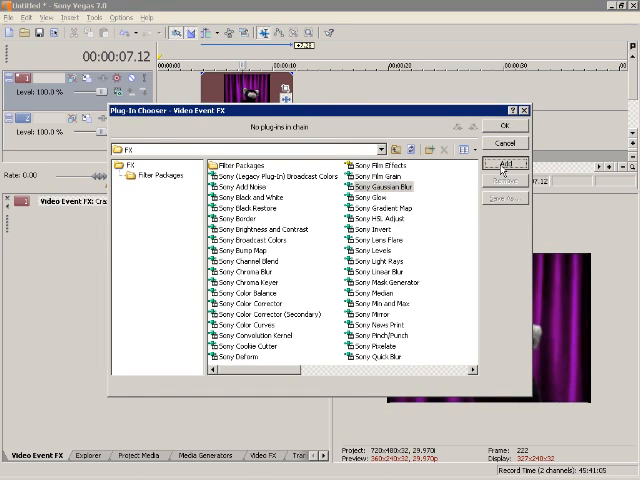
click(507, 163)
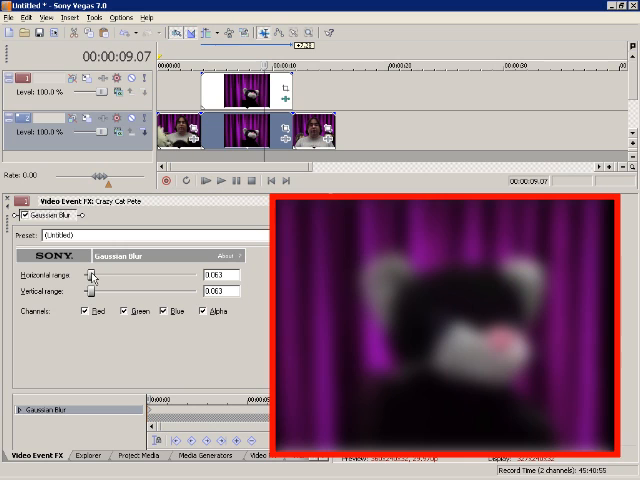
drag(92, 275, 100, 291)
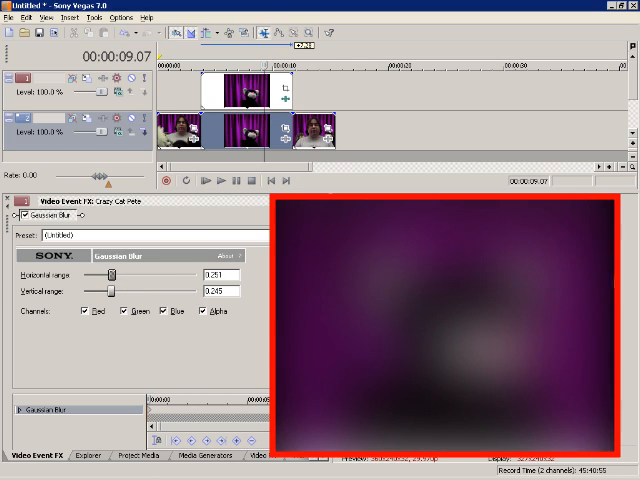
mouse_move(483, 250)
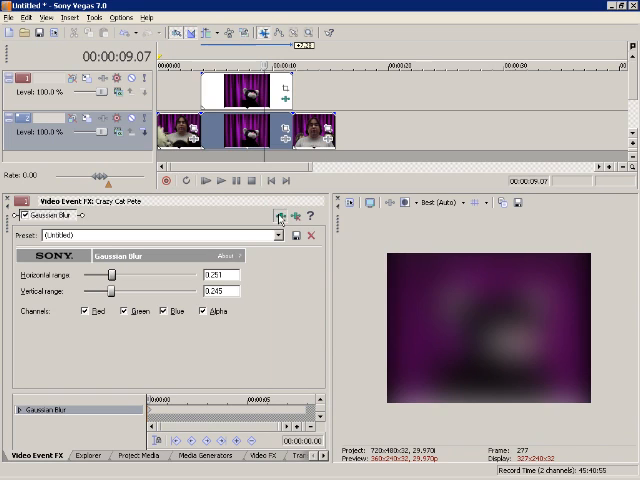
- Add a Sony Cookie Cutter circle to the blurred top copy, sized to the cat's head
click(280, 218)
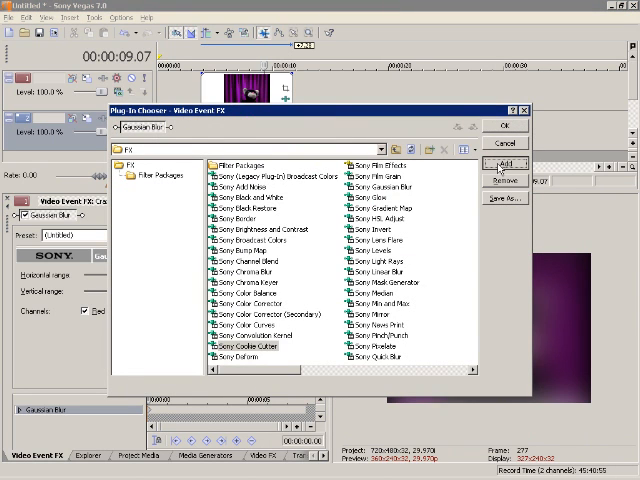
click(503, 163)
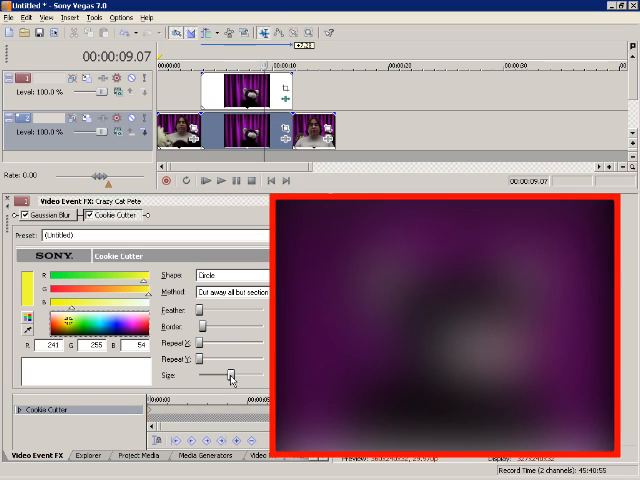
drag(230, 376, 218, 376)
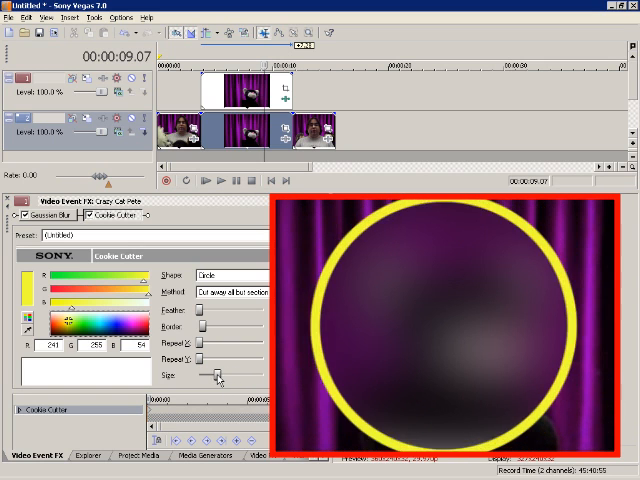
drag(222, 376, 210, 376)
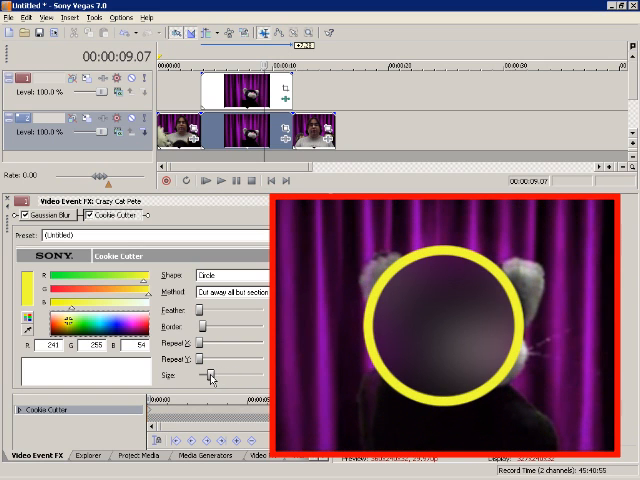